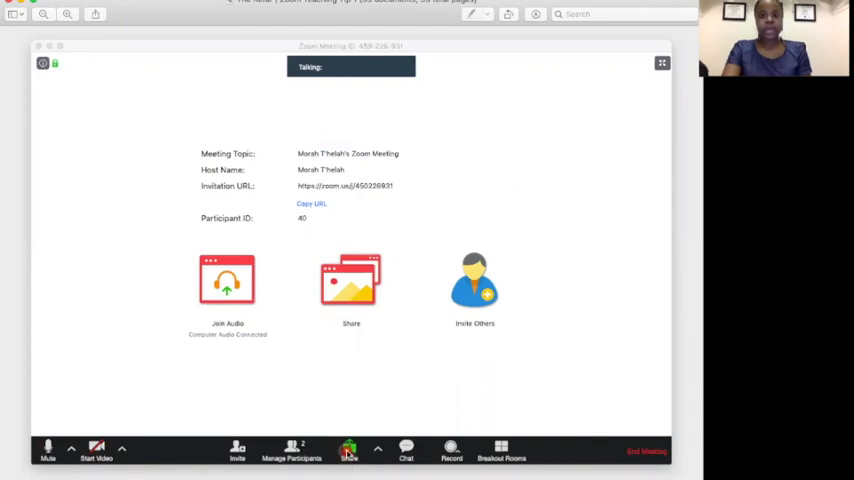
Step: Open the Share Screen options and pick Whiteboard as the content to share
{"action": "left_click", "coordinate": [350, 450]}
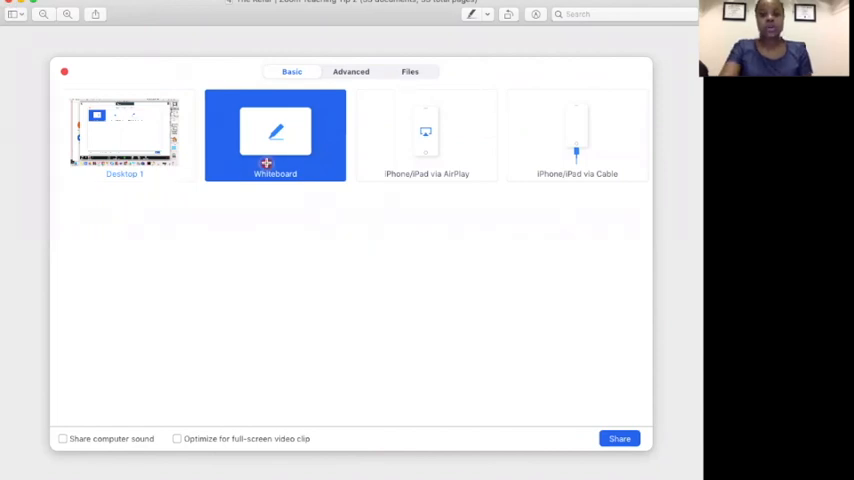
{"action": "mouse_move", "coordinate": [193, 217]}
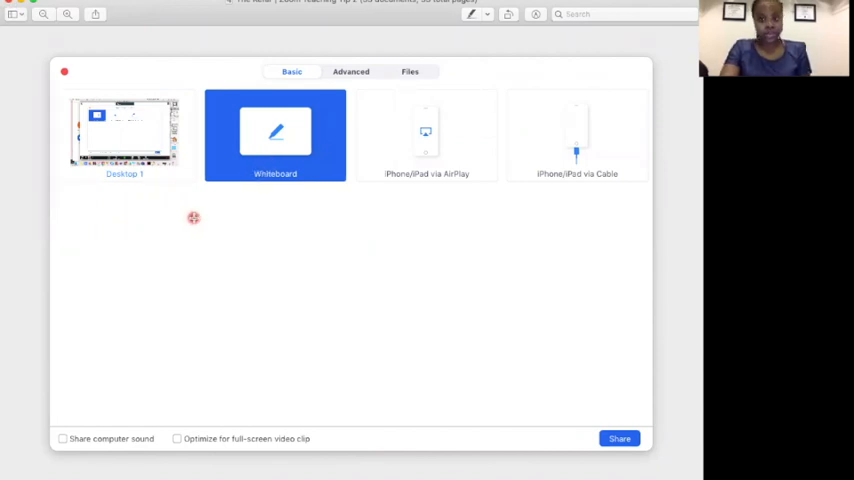
{"action": "mouse_move", "coordinate": [198, 229]}
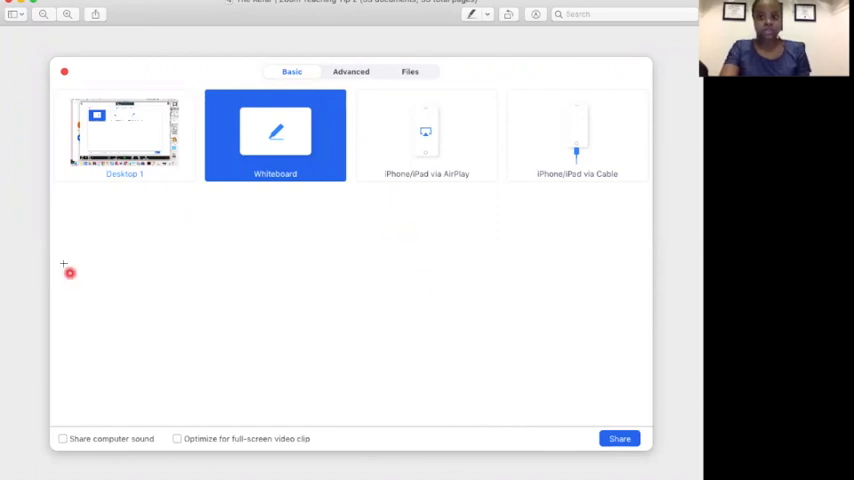
{"action": "mouse_move", "coordinate": [83, 291]}
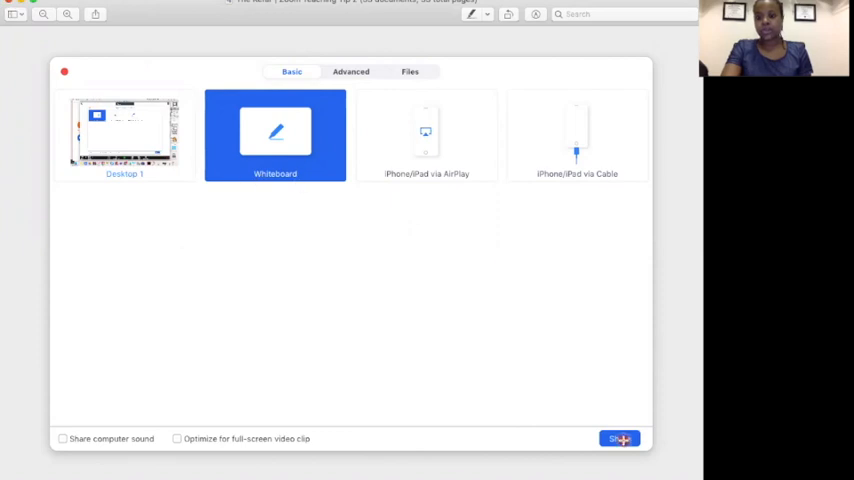
Step: Start sharing the whiteboard and switch to the Text annotation tool
{"action": "left_click", "coordinate": [619, 438]}
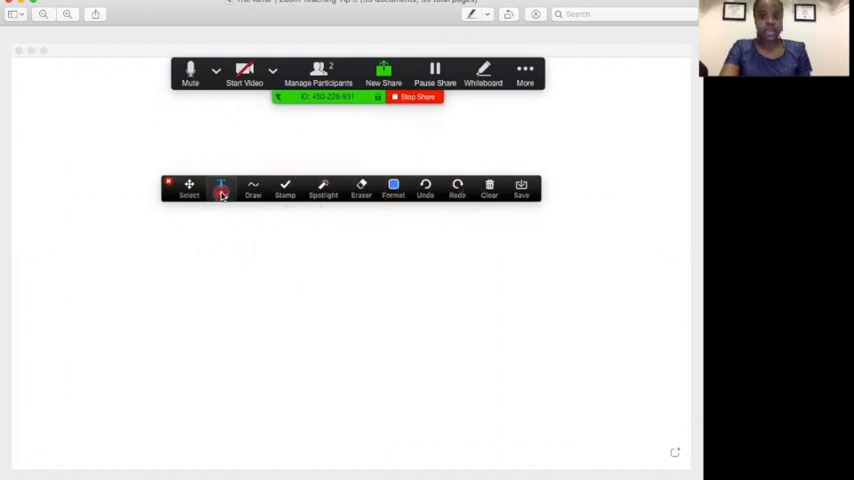
{"action": "left_click", "coordinate": [393, 185]}
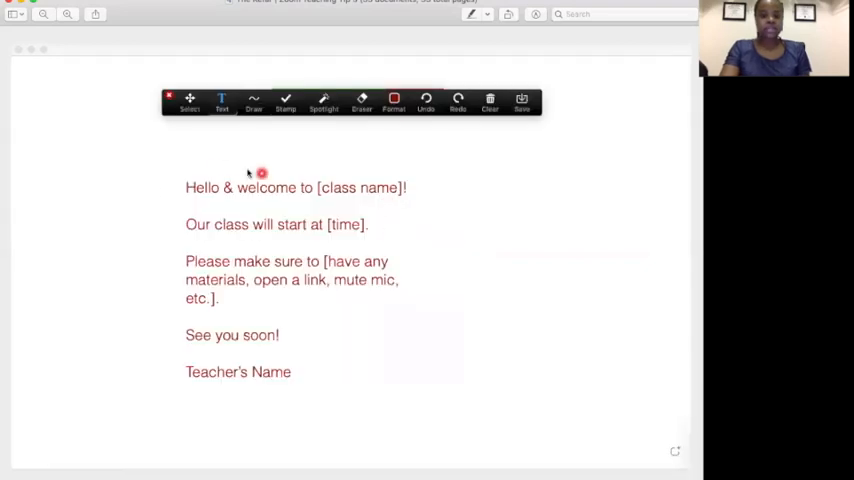
{"action": "mouse_move", "coordinate": [420, 294]}
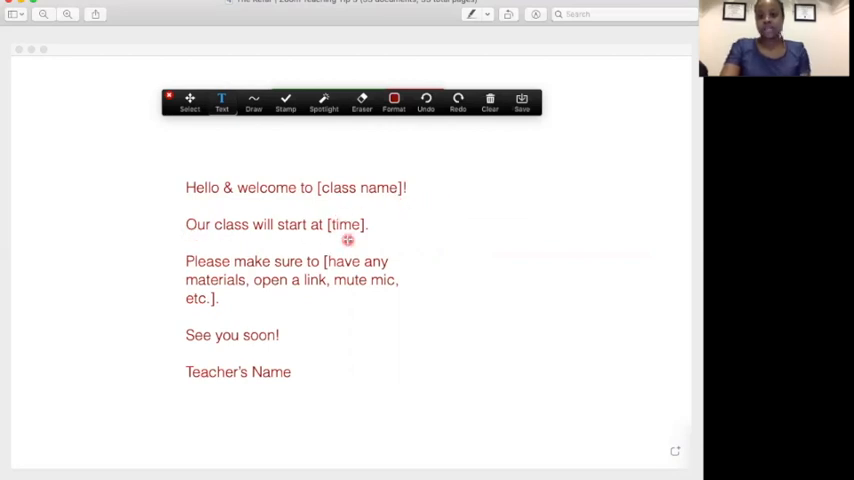
{"action": "mouse_move", "coordinate": [235, 295]}
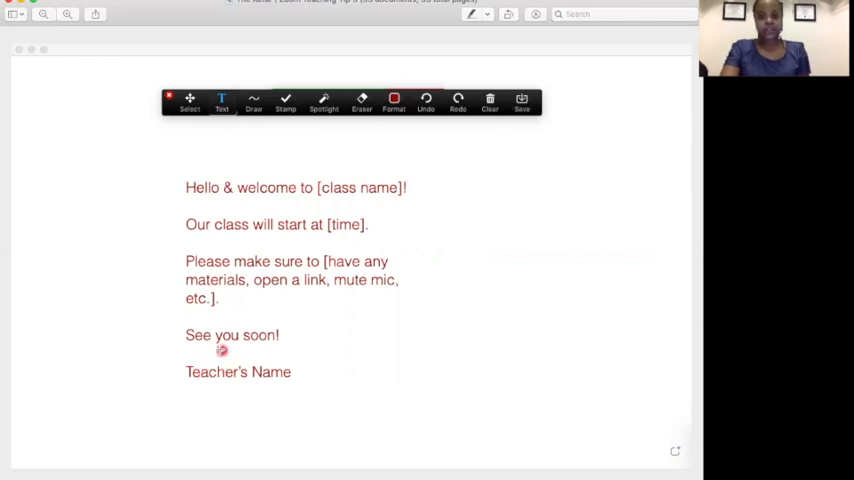
{"action": "mouse_move", "coordinate": [220, 349]}
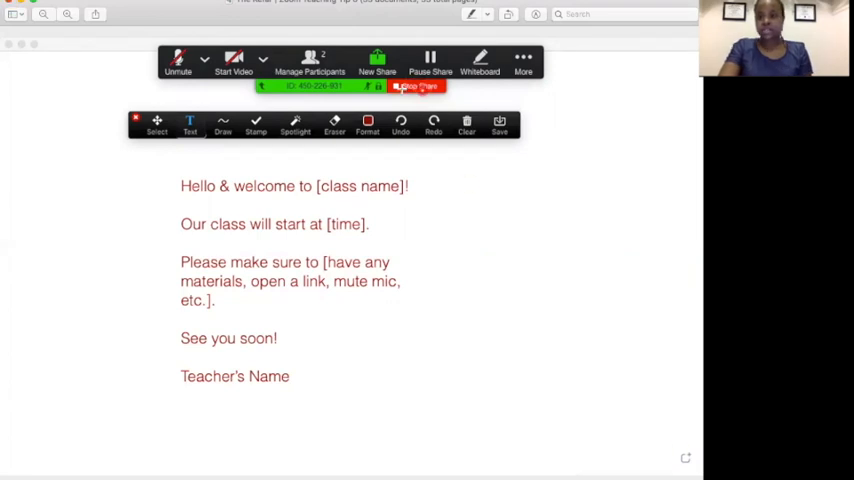
Step: Stop the whiteboard share and return to the two-participant meeting view
{"action": "left_click", "coordinate": [414, 86]}
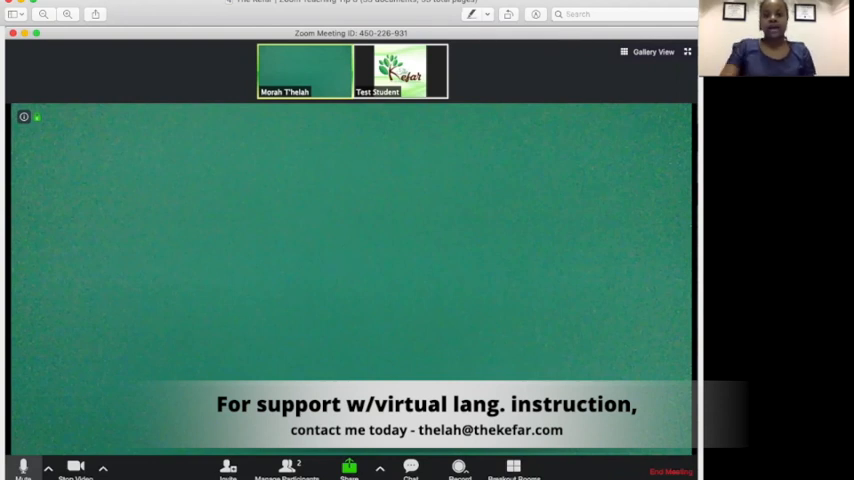
{"action": "left_click", "coordinate": [524, 324]}
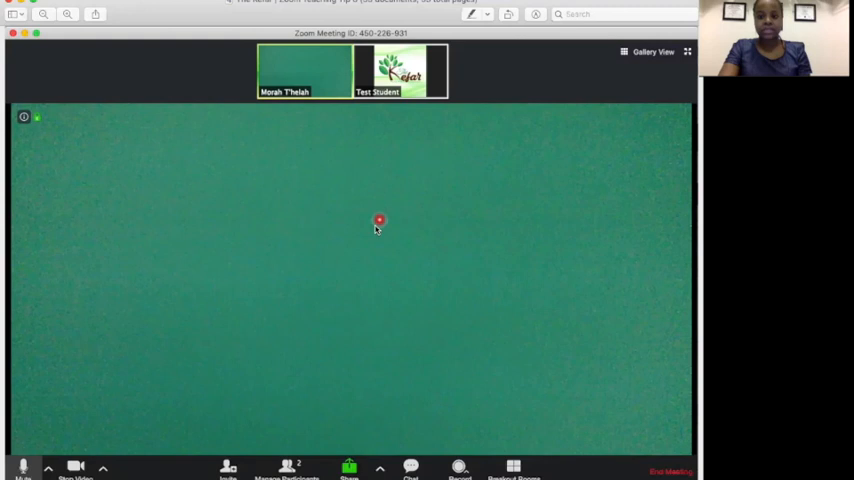
{"action": "mouse_move", "coordinate": [540, 443]}
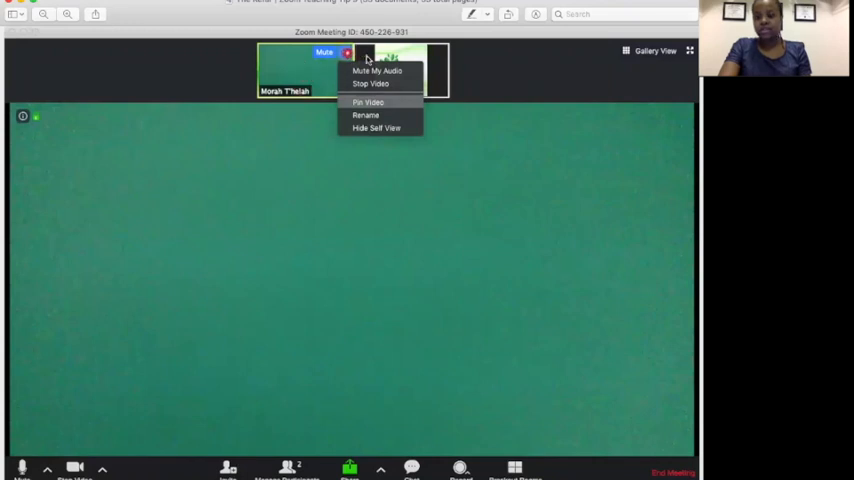
{"action": "mouse_move", "coordinate": [395, 102]}
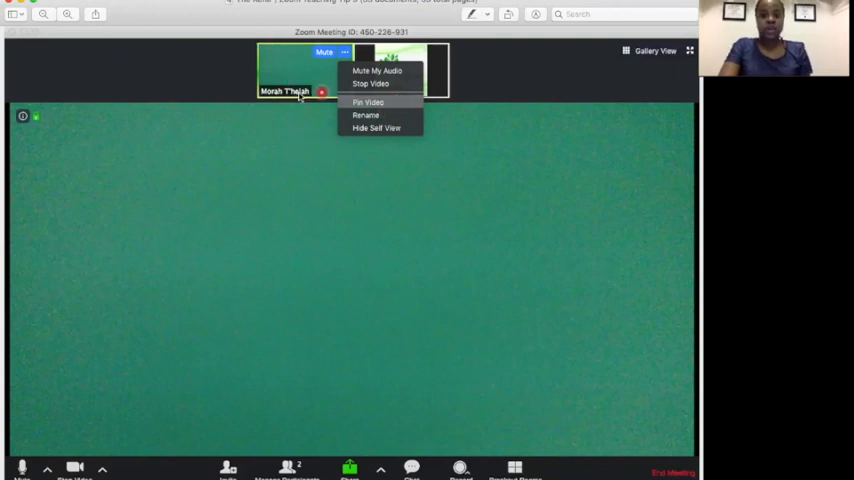
{"action": "mouse_move", "coordinate": [265, 192]}
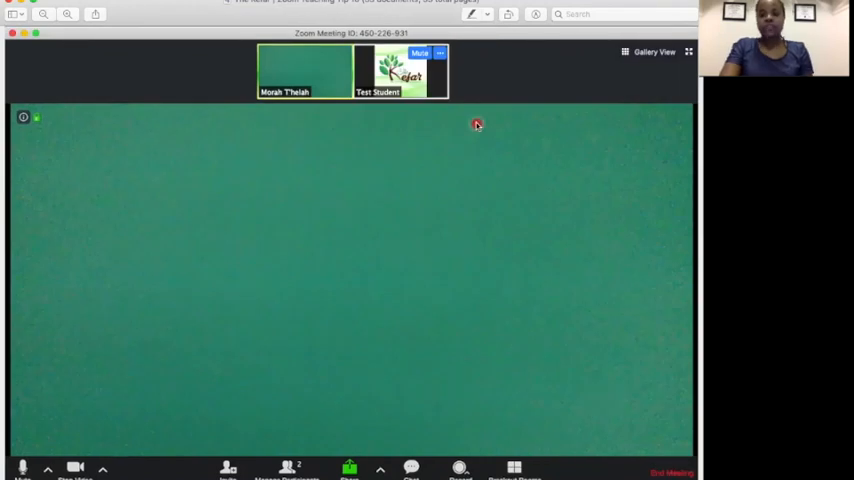
{"action": "mouse_move", "coordinate": [173, 80]}
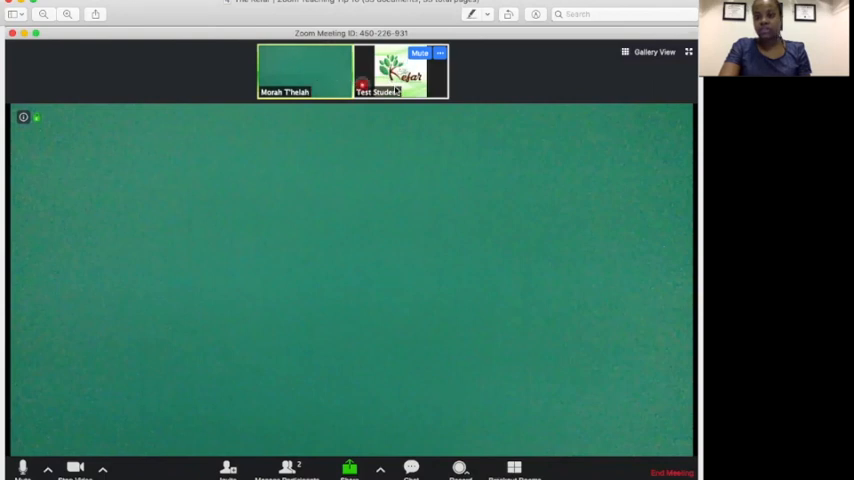
Step: Open the student's participant menu from the ... button on their thumbnail
{"action": "left_click", "coordinate": [439, 52]}
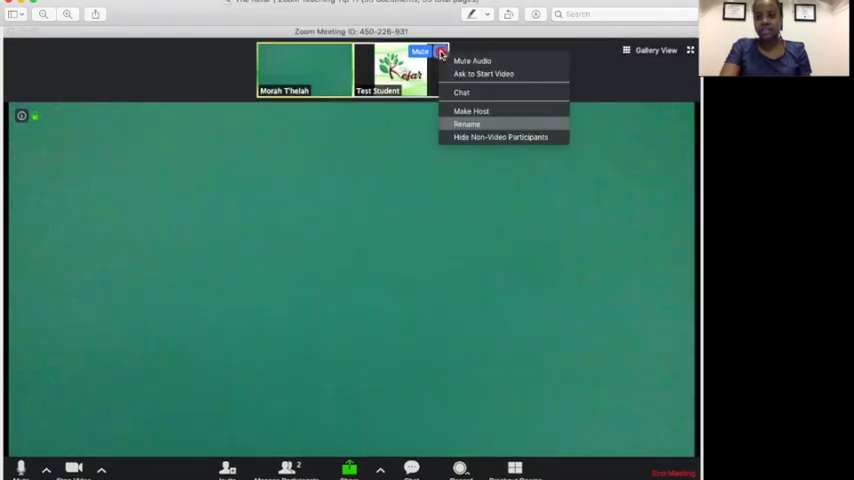